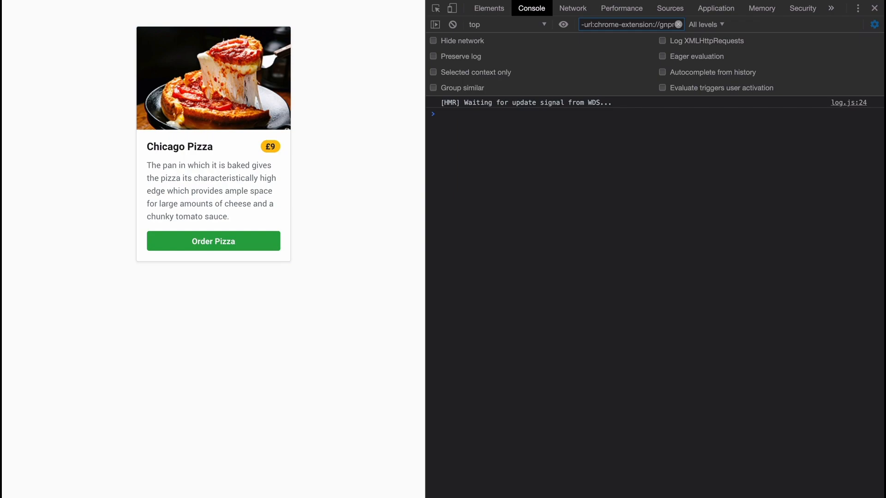
pyautogui.moveTo(552, 233)
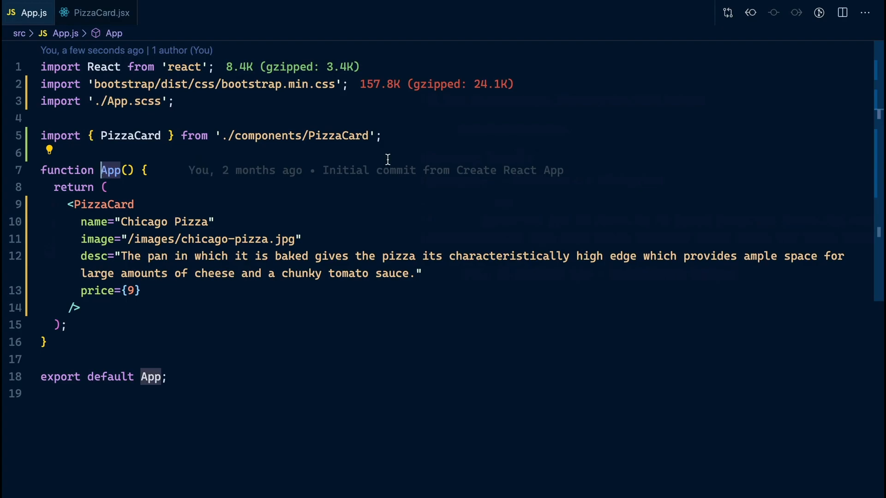
pyautogui.moveTo(181, 202)
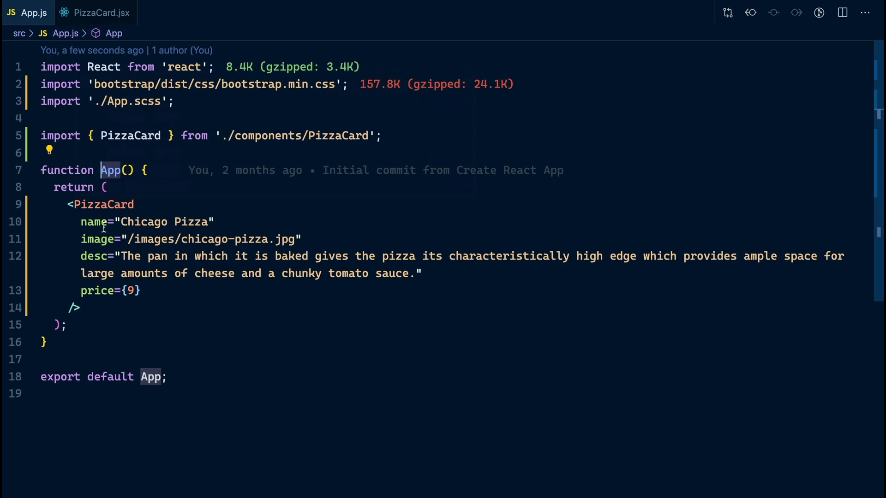
pyautogui.moveTo(94, 221)
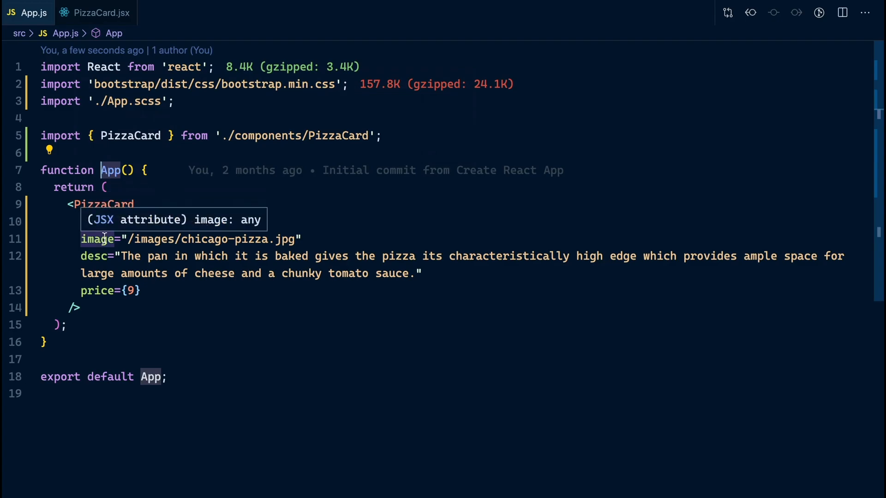
# Review the name="Chicago Pizza" prop passed to PizzaCard in App.js.
pyautogui.write('name="Chicago Pizza"')
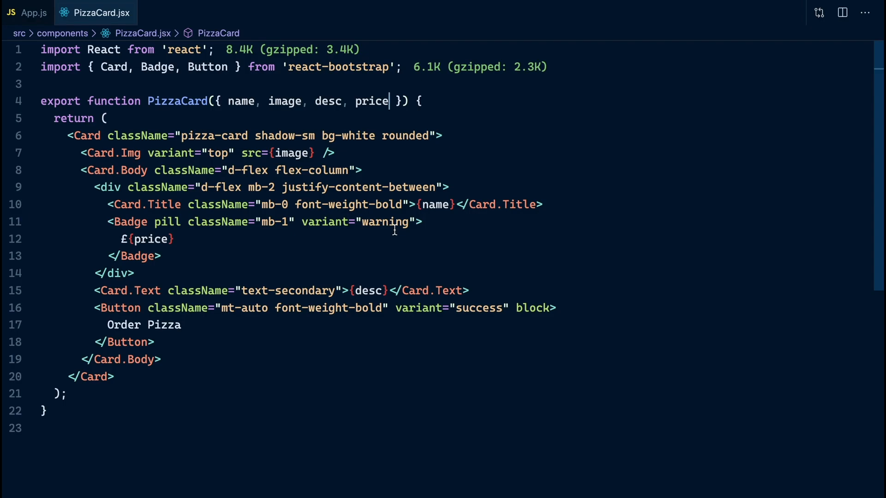
pyautogui.moveTo(285, 152)
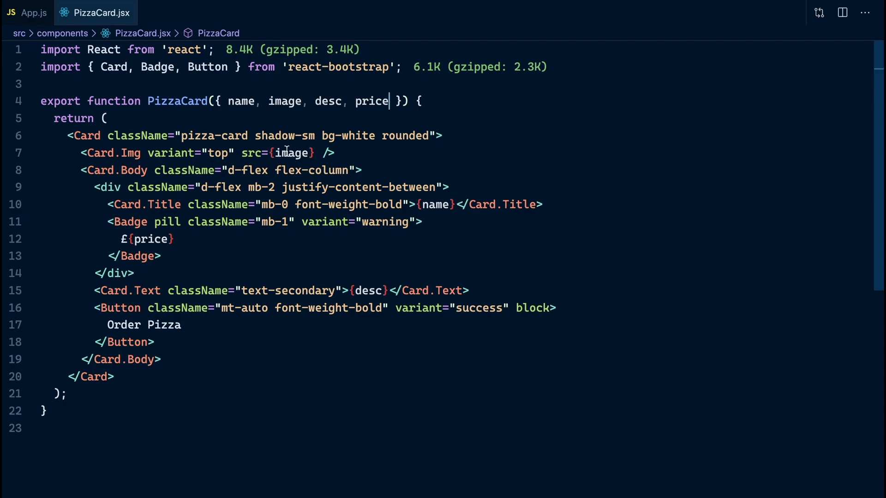
pyautogui.moveTo(362, 291)
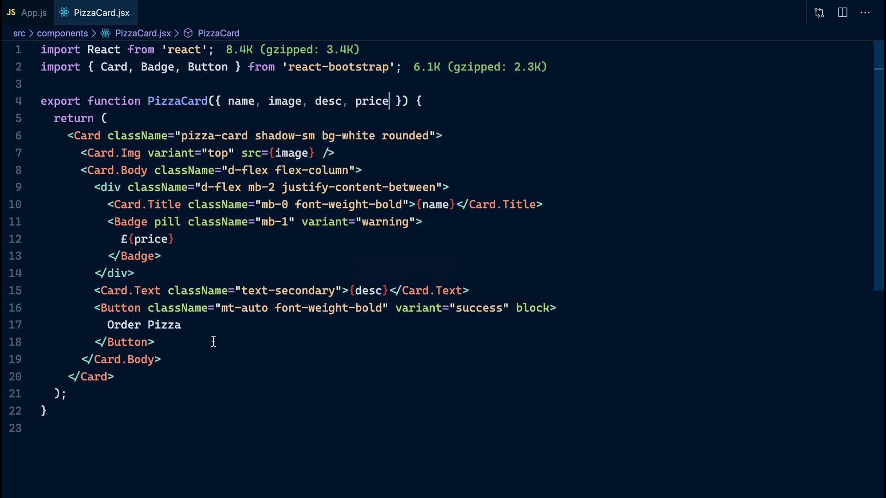
pyautogui.moveTo(460, 311)
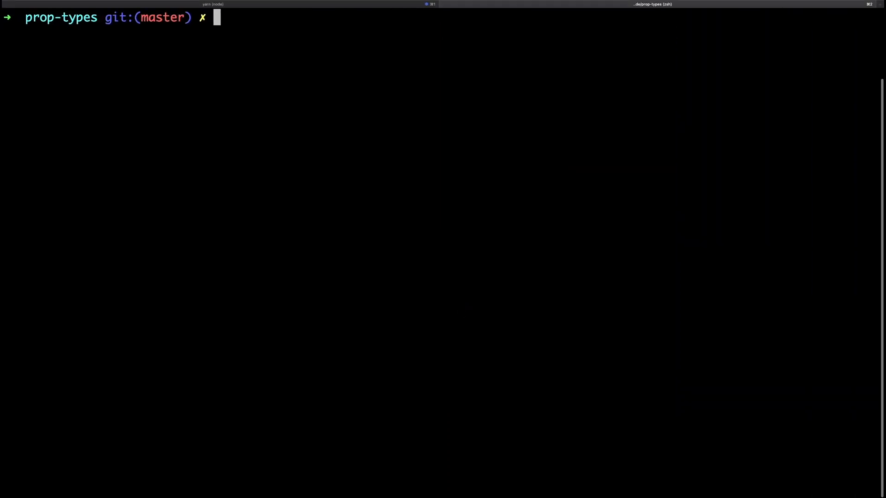
# Run yarn add prop-types -D to install prop-types as a dev dependency.
pyautogui.write('yarn add prop-types -D')
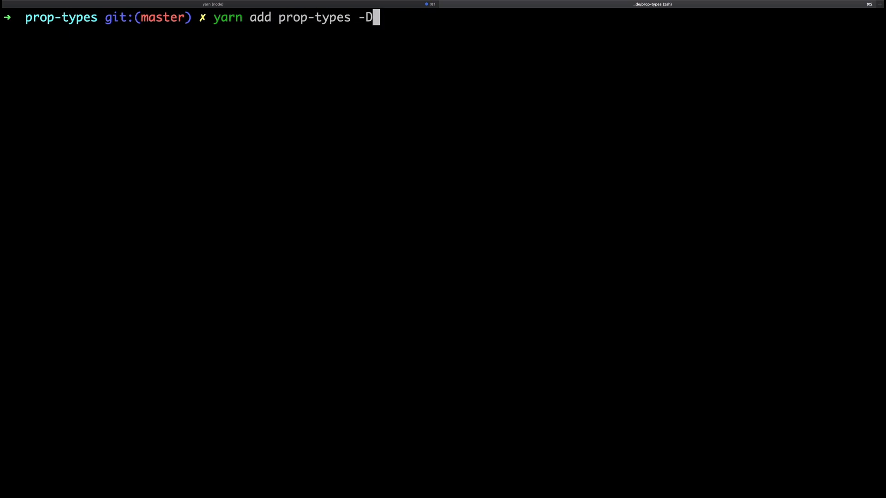
pyautogui.press('Left')
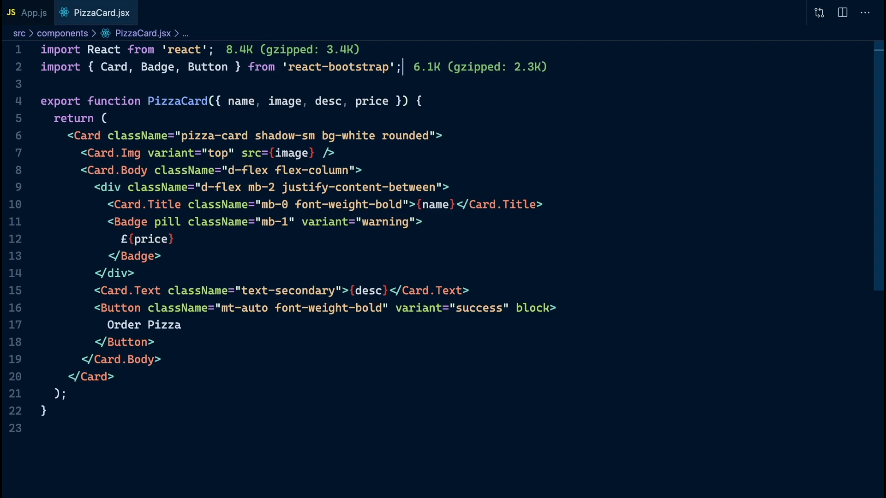
# Add import PropTypes from 'prop-types'; below the other imports in PizzaCard.jsx.
pyautogui.write('import PropTypes')
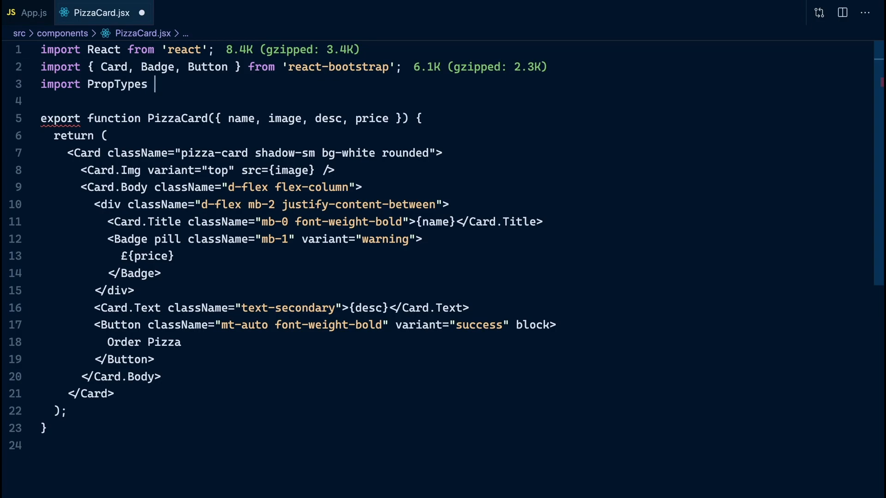
pyautogui.write("from 'prop-type")
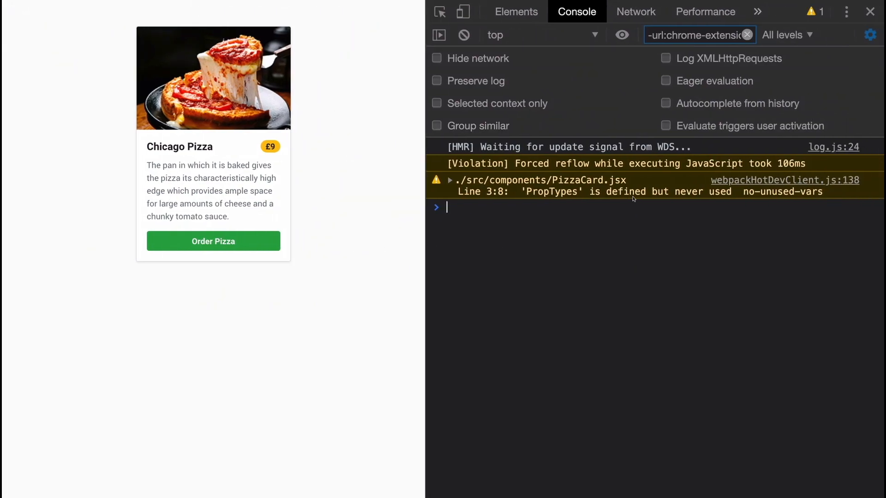
pyautogui.moveTo(653, 246)
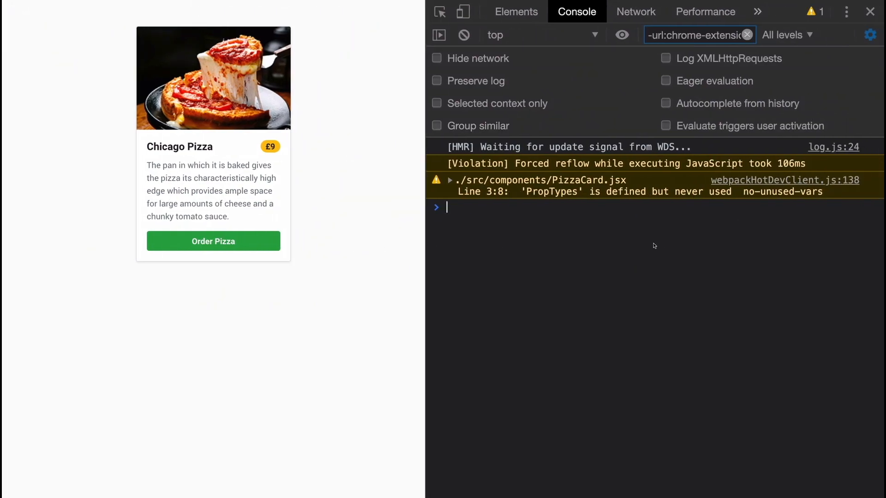
pyautogui.moveTo(547, 257)
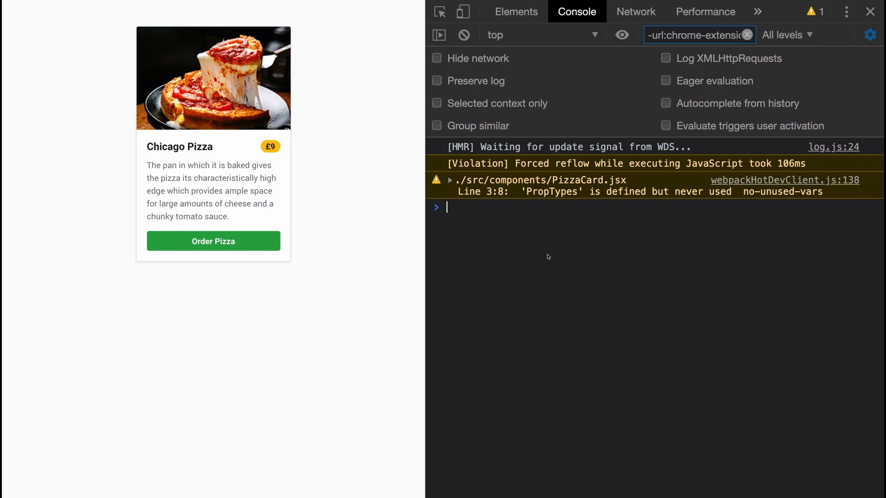
pyautogui.moveTo(247, 173)
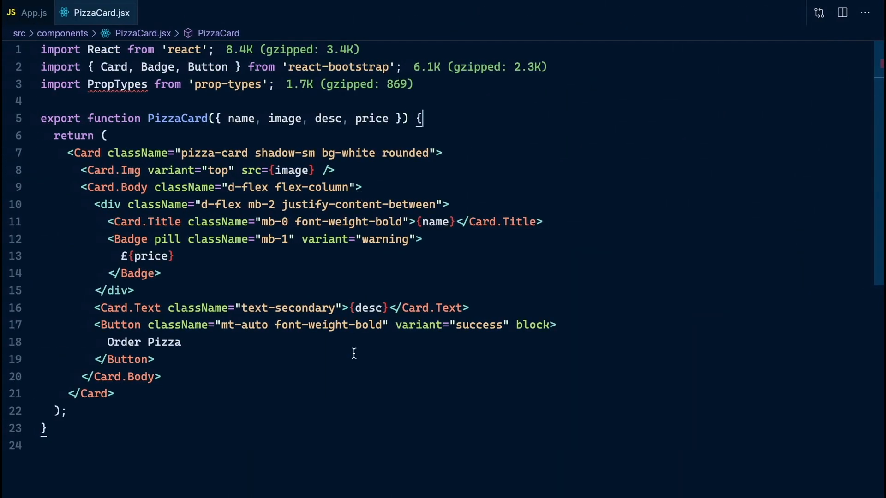
# Scroll to the end of the PizzaCard component to make room below its closing brace.
pyautogui.scroll(-3)
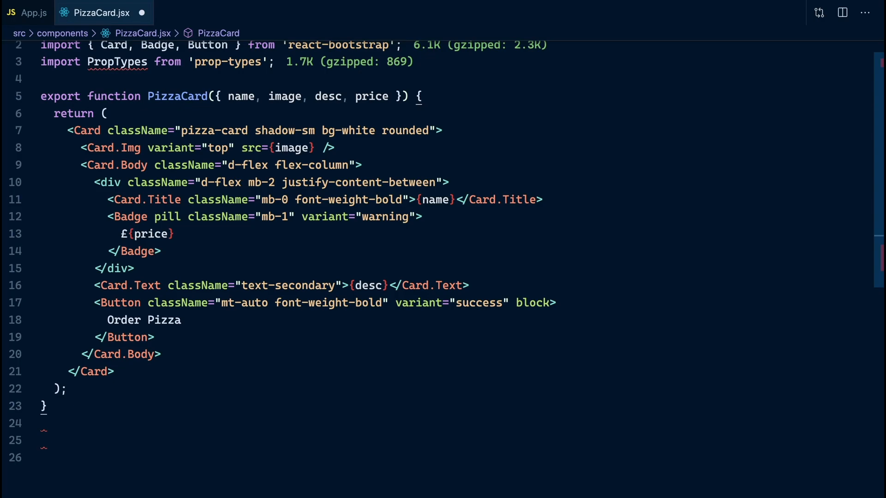
# Start a PizzaCard.propTypes = { block below the component.
pyautogui.click(43, 441)
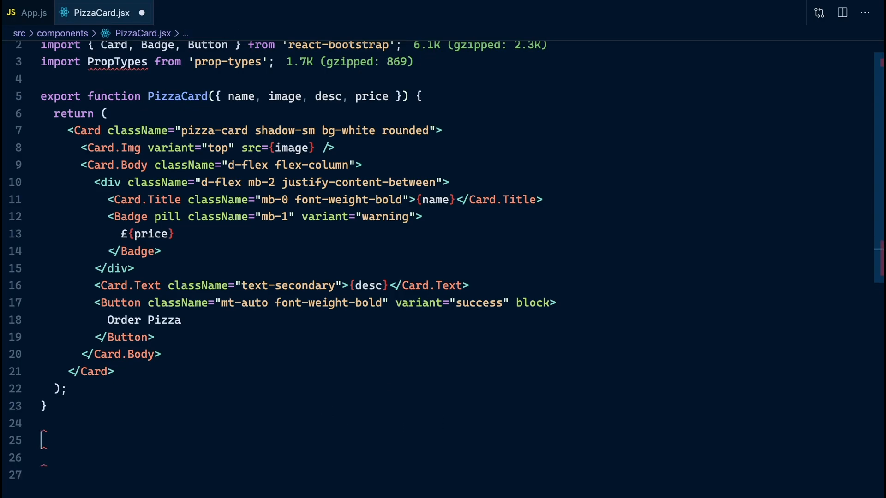
pyautogui.write('P')
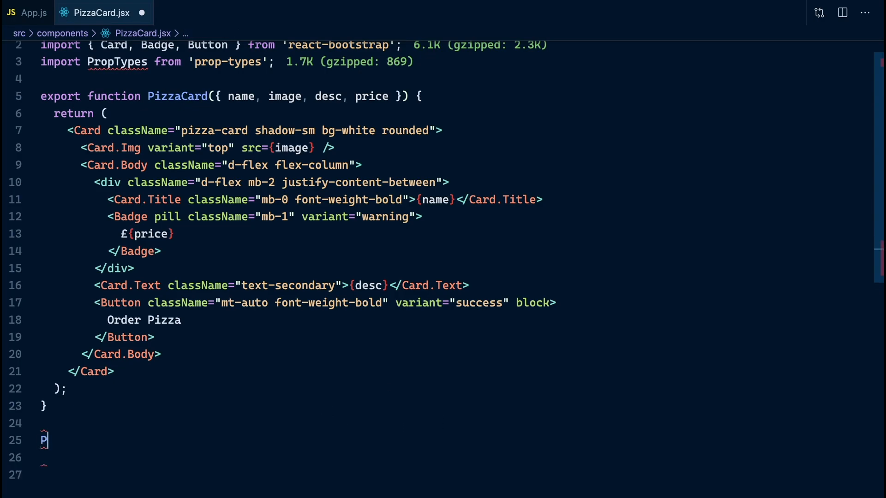
pyautogui.write('izzaCard.')
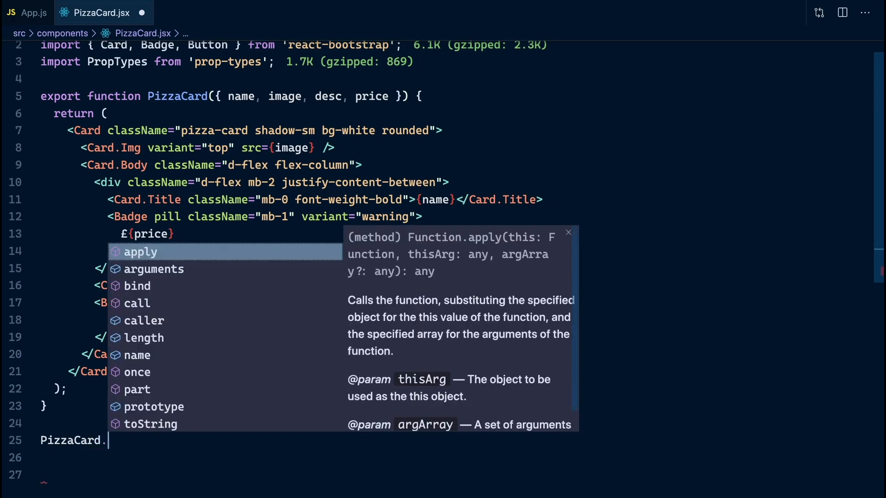
pyautogui.write('propTypes')
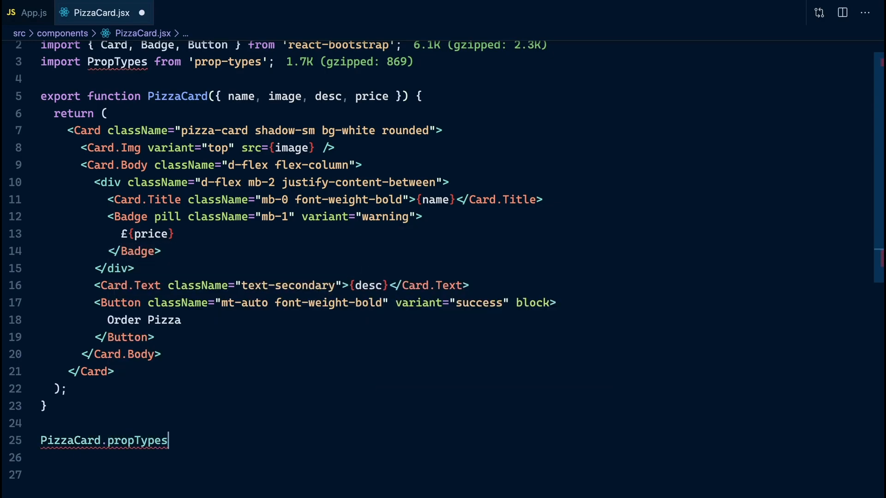
pyautogui.write('= {')
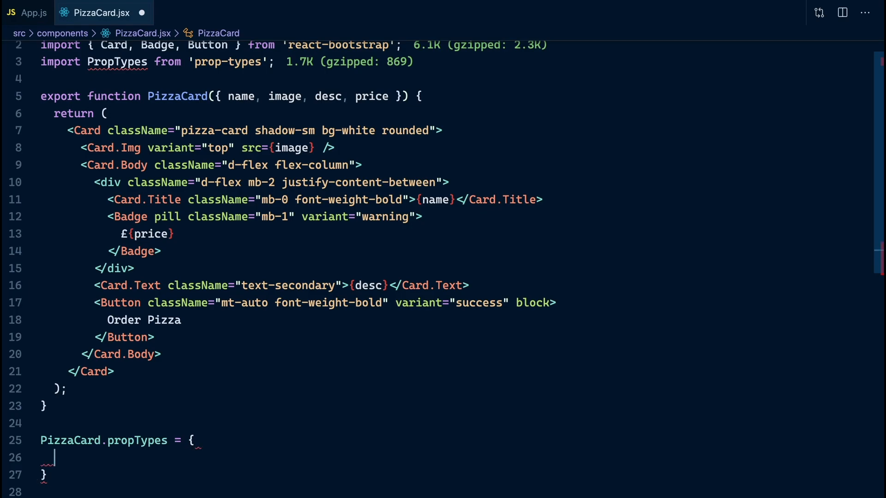
pyautogui.scroll(-3)
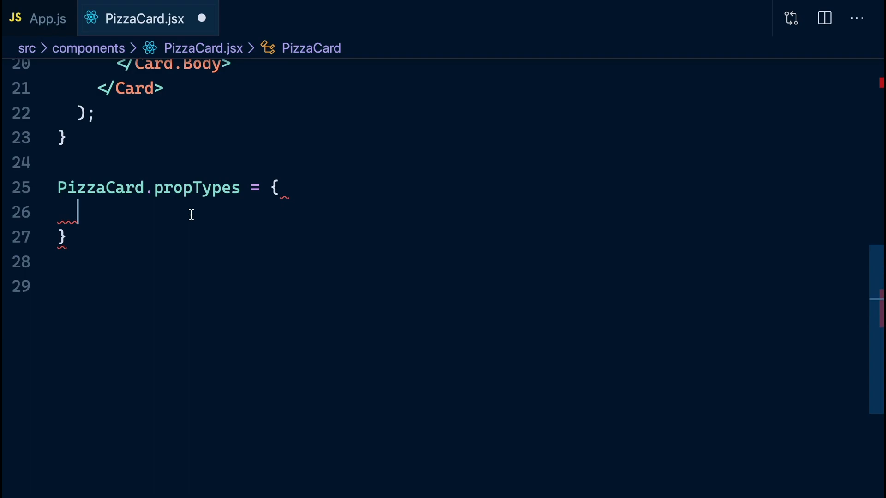
# Declare name as PropTypes.string and the next prop as PropTypes.string.isRequired.
pyautogui.write('name:')
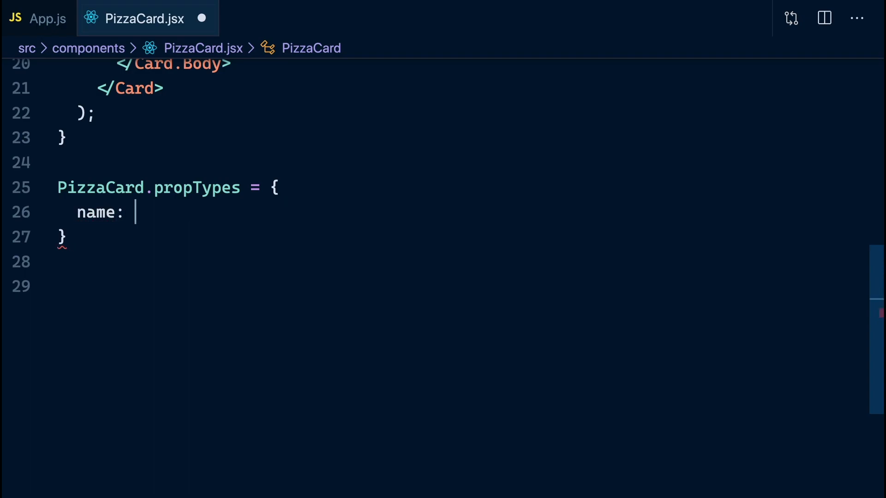
pyautogui.write('PropTypes')
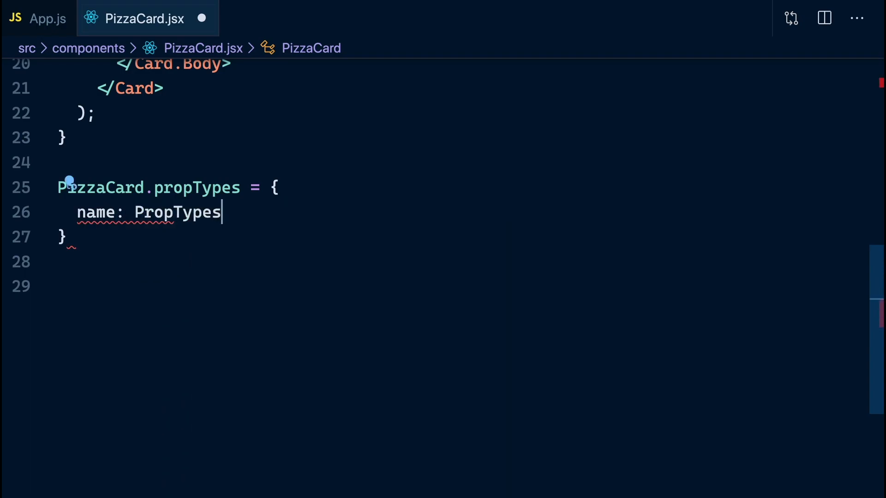
pyautogui.write('.string,')
pyautogui.write('desc')
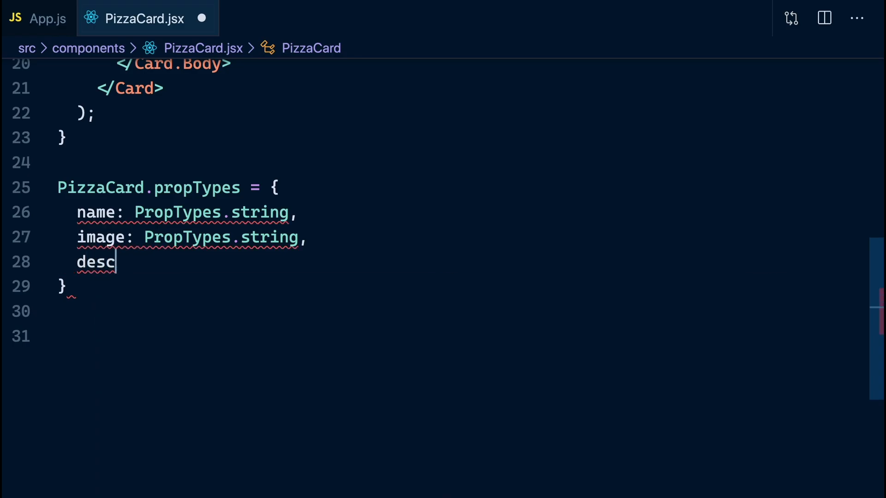
pyautogui.write(': PropTypes')
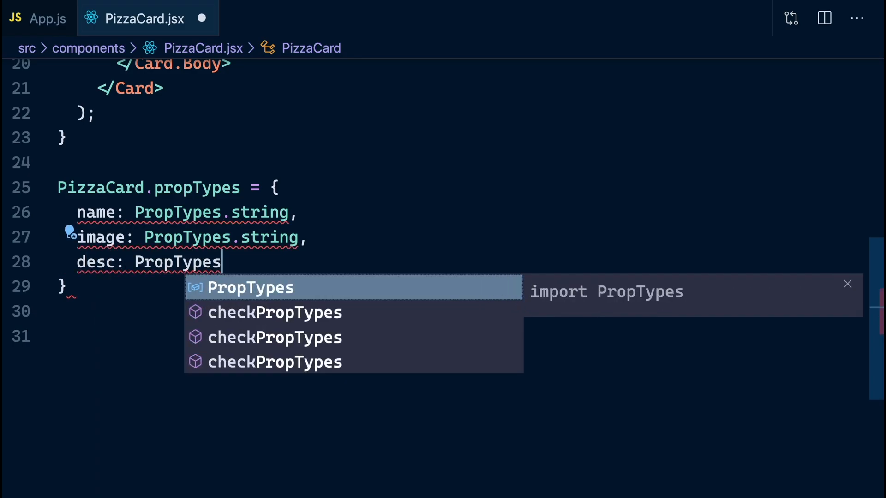
pyautogui.write('.string.')
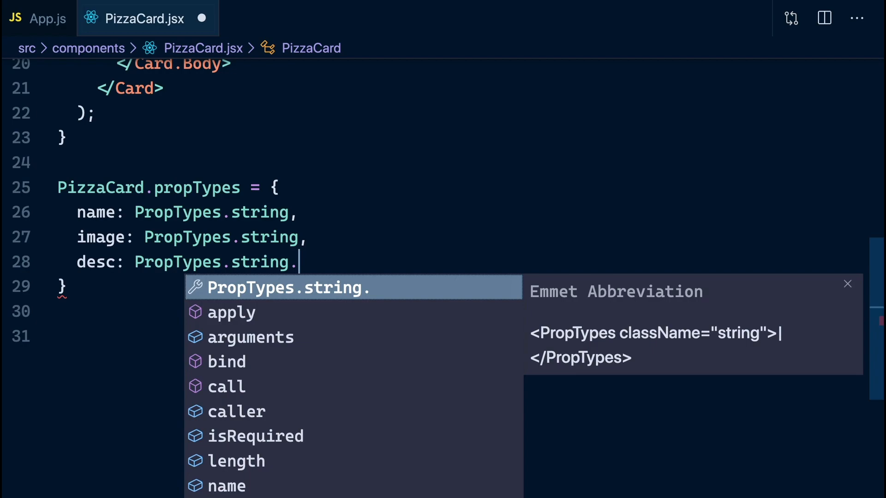
pyautogui.write('i')
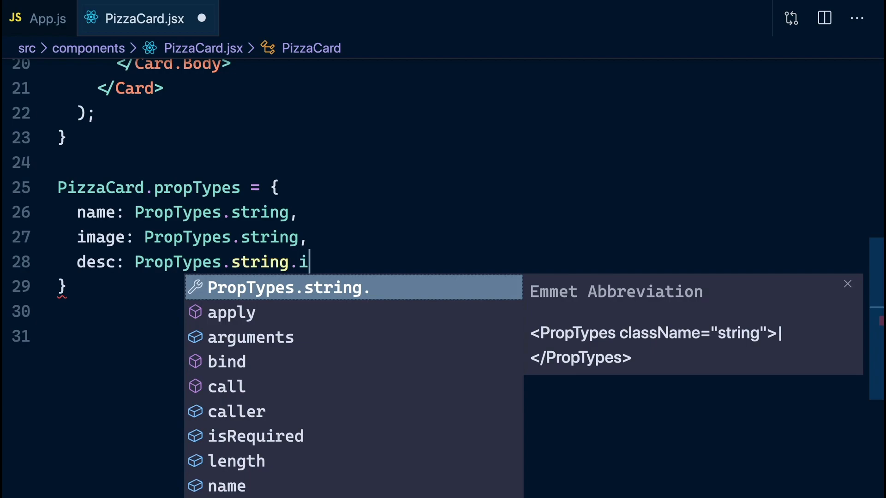
pyautogui.write('sRequired,')
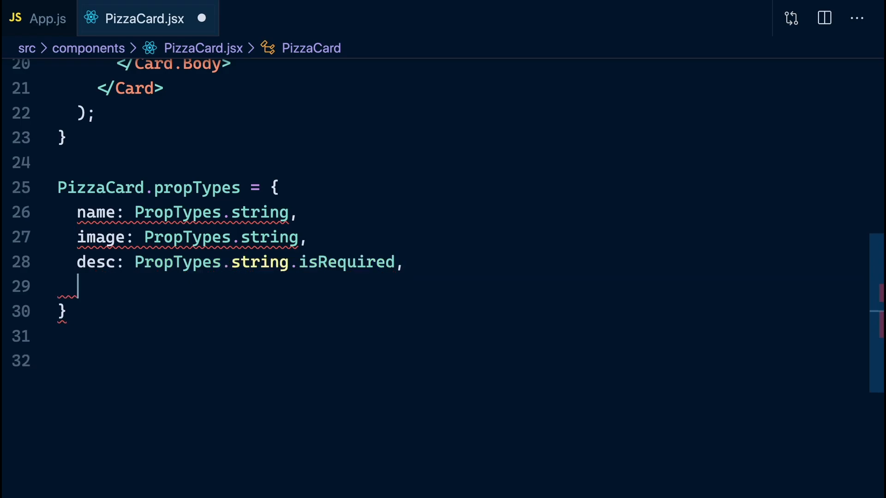
# Declare price as a required oneOfType of PropTypes.number or PropTypes.string.
pyautogui.write('price')
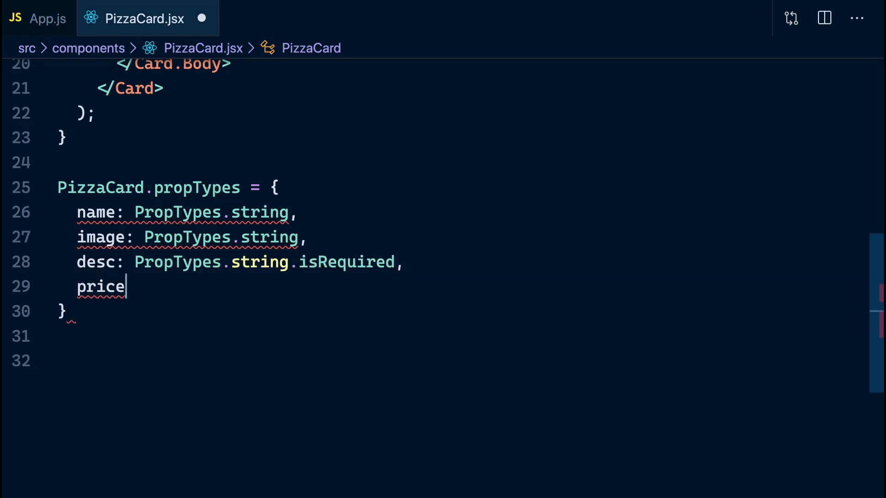
pyautogui.write(': PropTypes.')
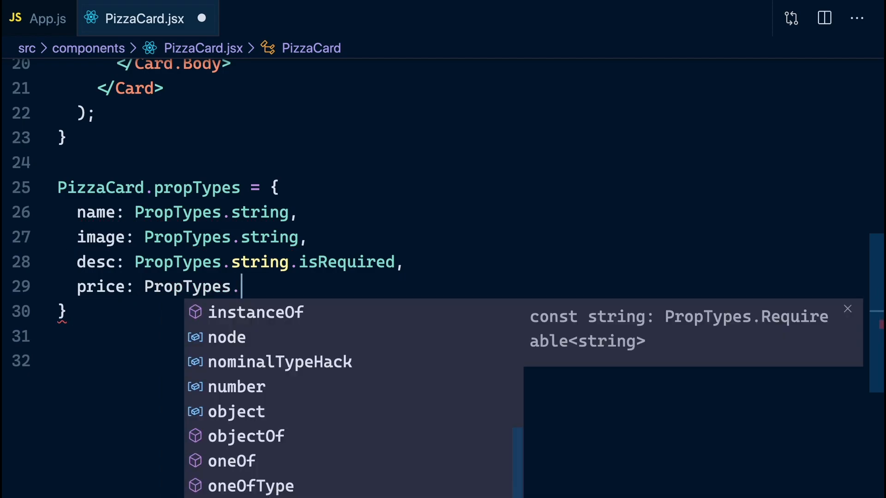
pyautogui.write('oneOfType([Pr')
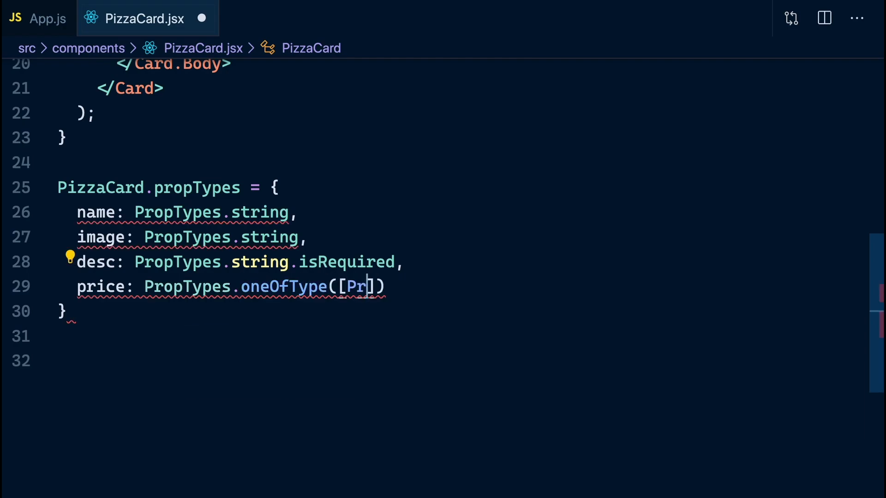
pyautogui.write('opTypes.')
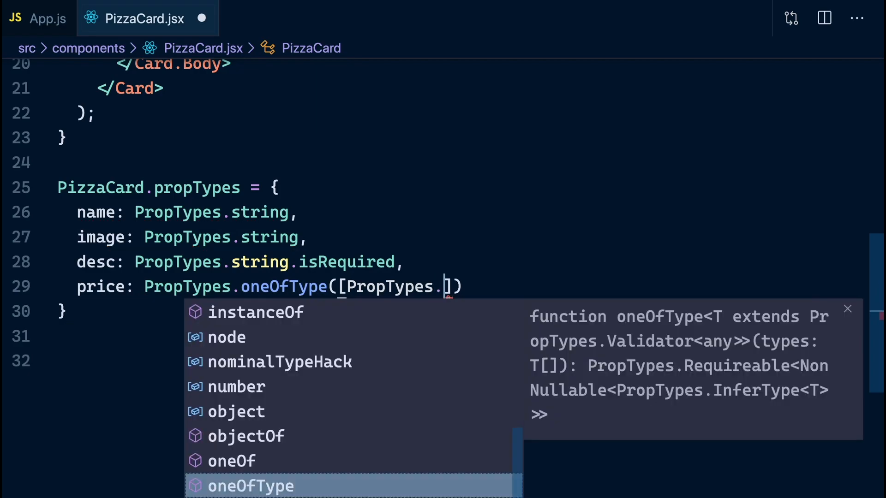
pyautogui.write('nuber, PropTypes.string')
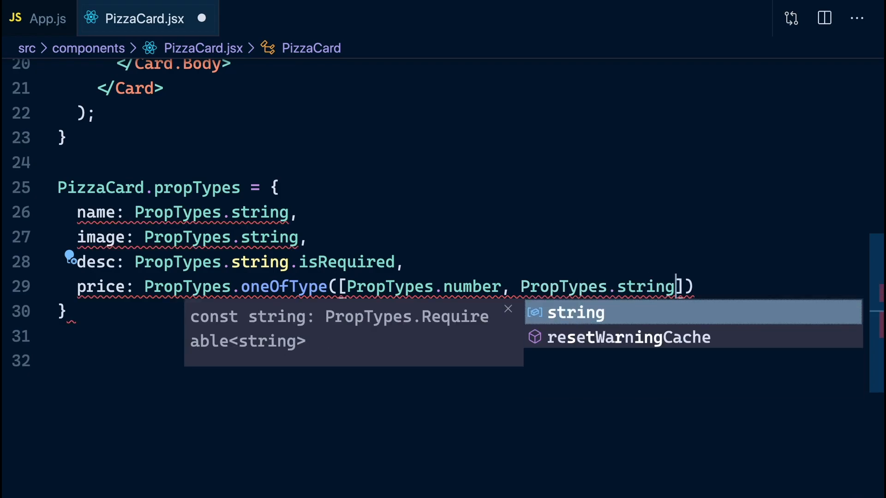
pyautogui.write('.isRequired')
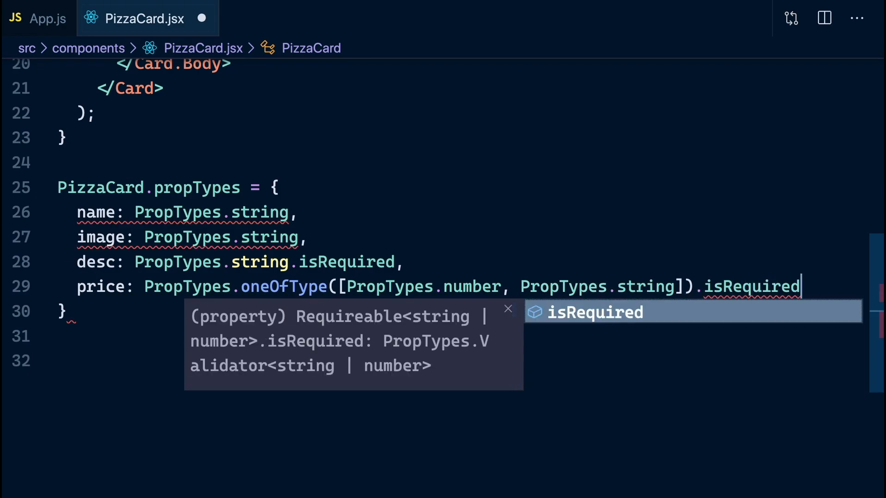
pyautogui.write(',')
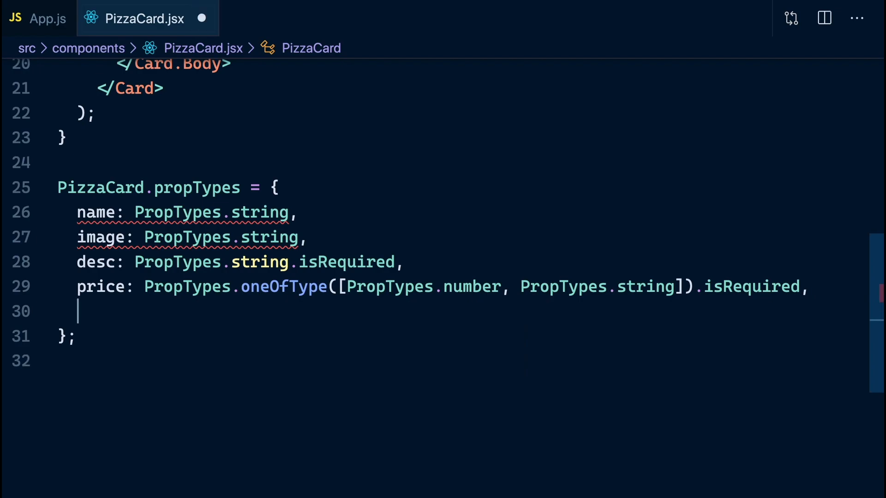
# Declare toppings as PropTypes.arrayOf(PropTypes.string).
pyautogui.write('toppings:')
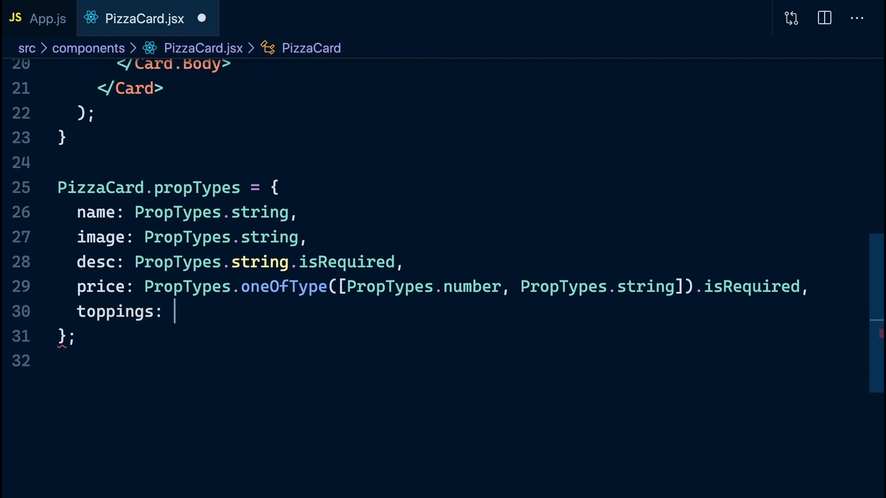
pyautogui.write('PropTypes.arrayOf(')
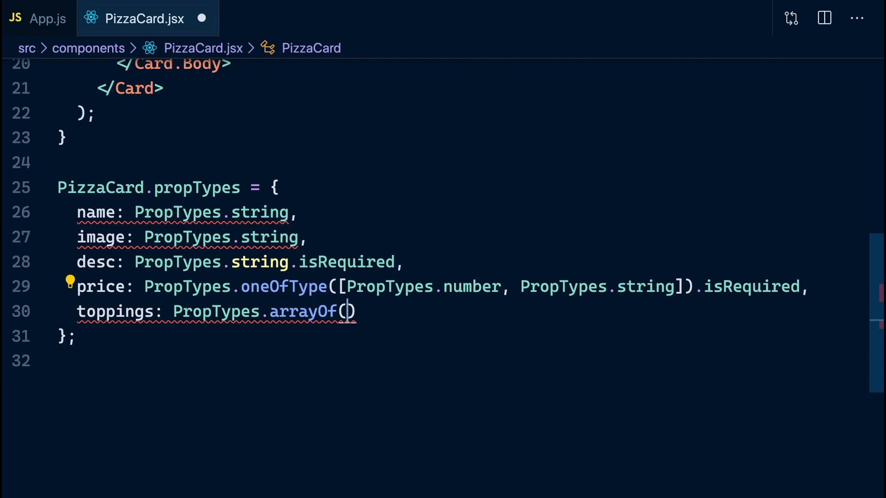
pyautogui.write('PropTypes.St')
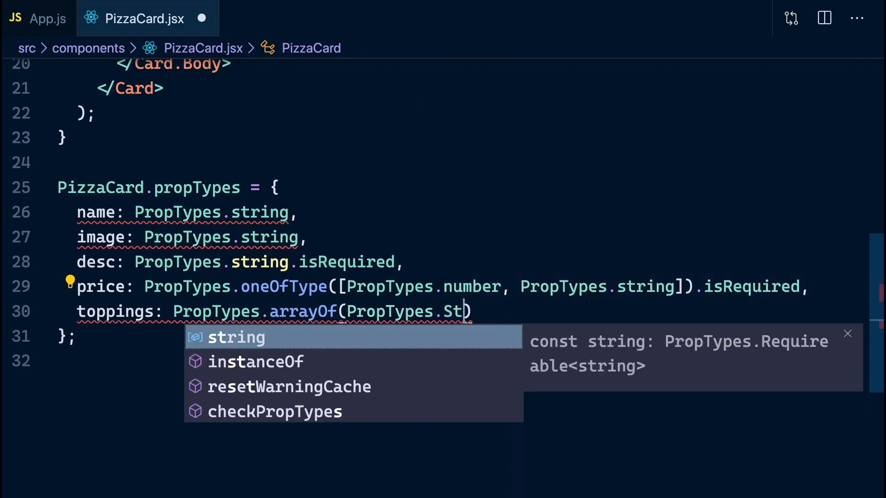
pyautogui.press('Tab')
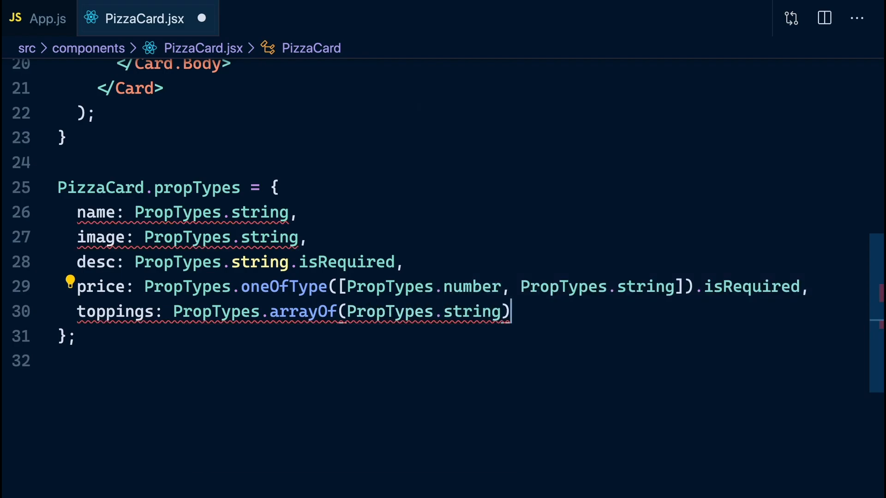
pyautogui.write(',')
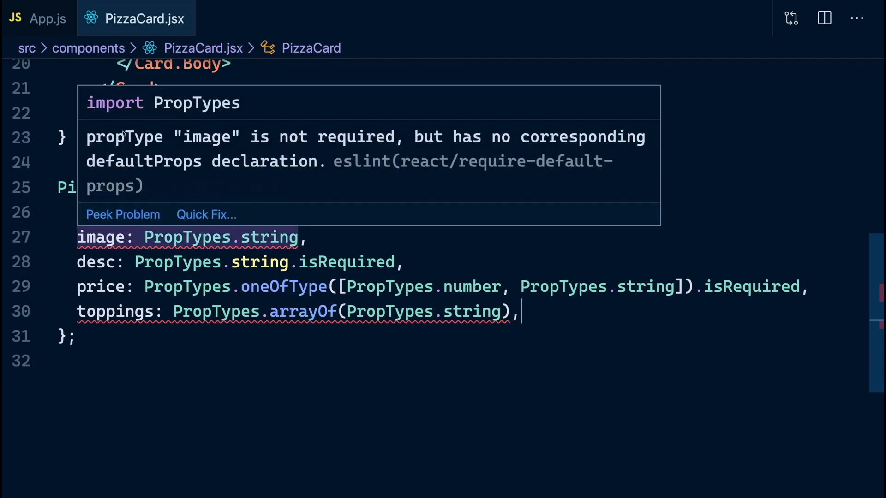
pyautogui.moveTo(318, 145)
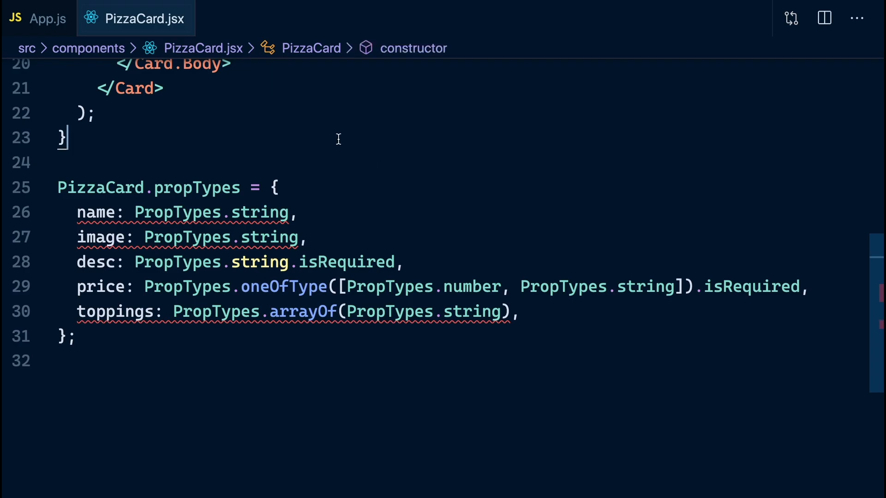
# Write PizzaCard.defaultProps with name 'Standard Pizza' and image 'This Pizza has no image'.
pyautogui.write('PizzaCard.')
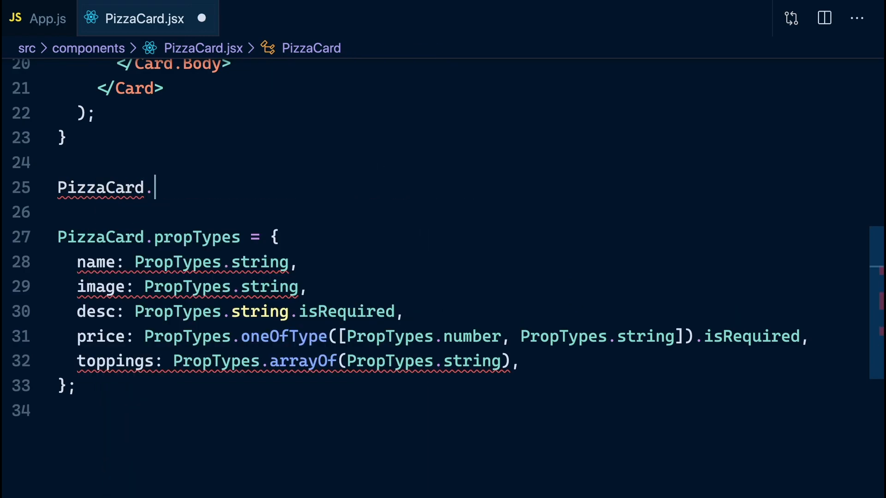
pyautogui.write('defaultProps = {')
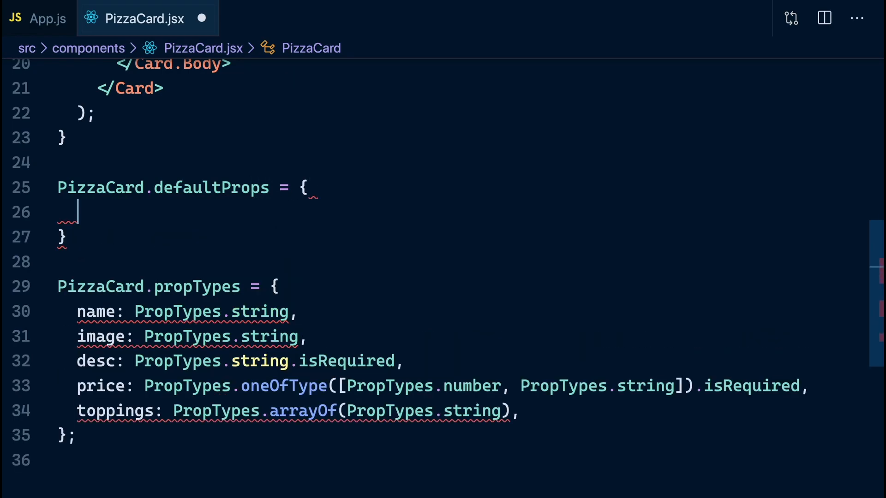
pyautogui.write("name: 'Stand'")
pyautogui.write('image:')
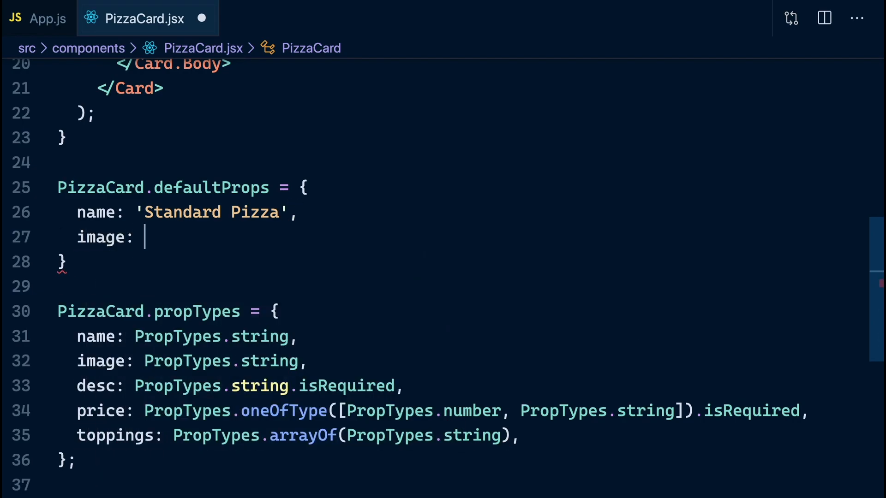
pyautogui.write("'This P'")
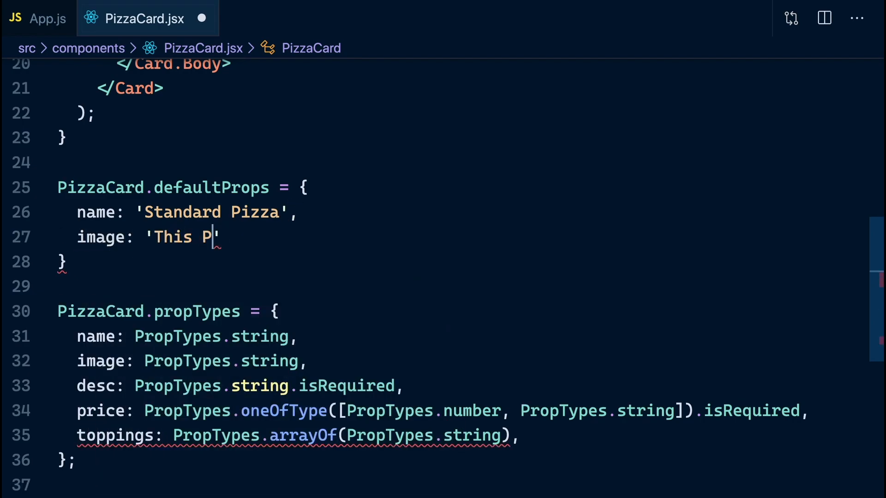
pyautogui.write('izza has no image')
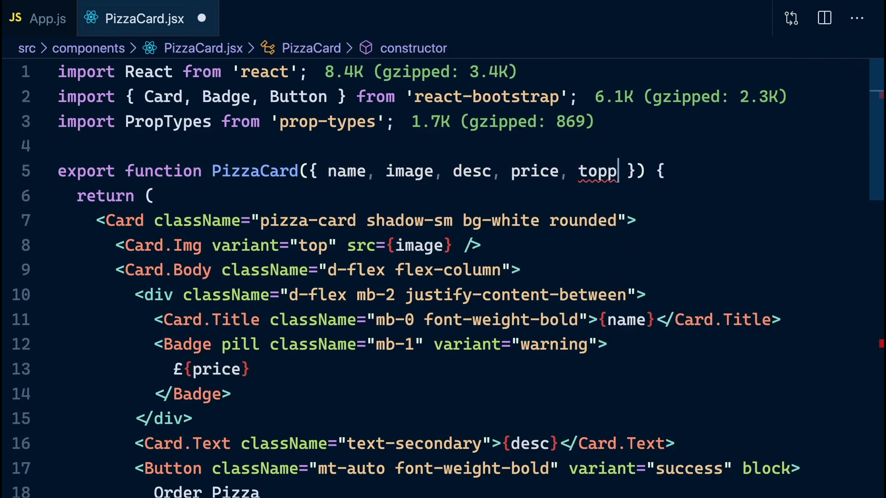
# Add toppings = [] to the destructured props in the PizzaCard signature.
pyautogui.write('ings')
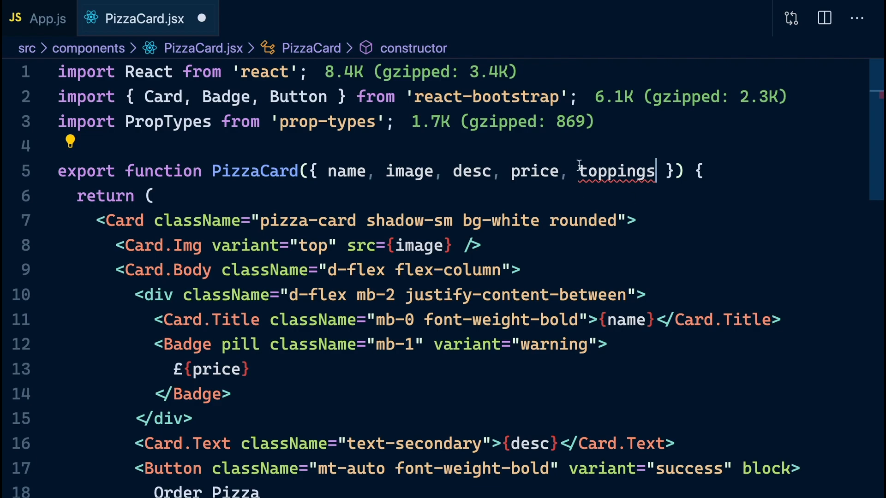
pyautogui.moveTo(527, 191)
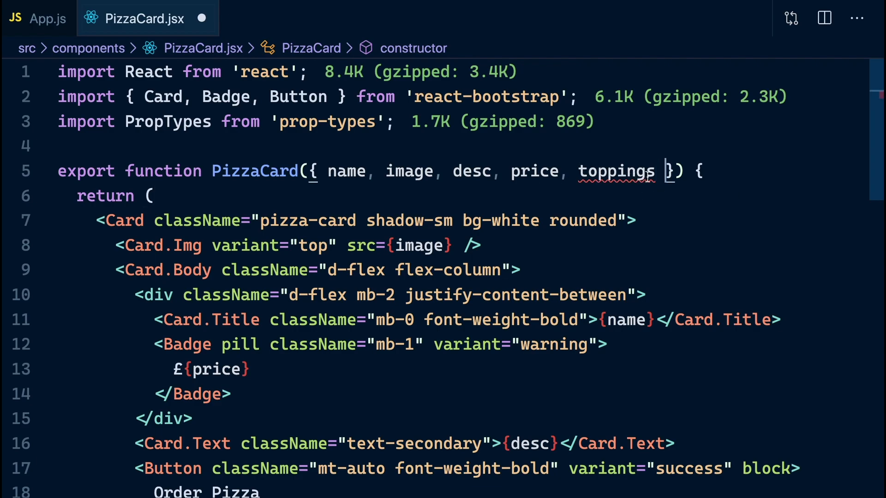
pyautogui.moveTo(618, 171)
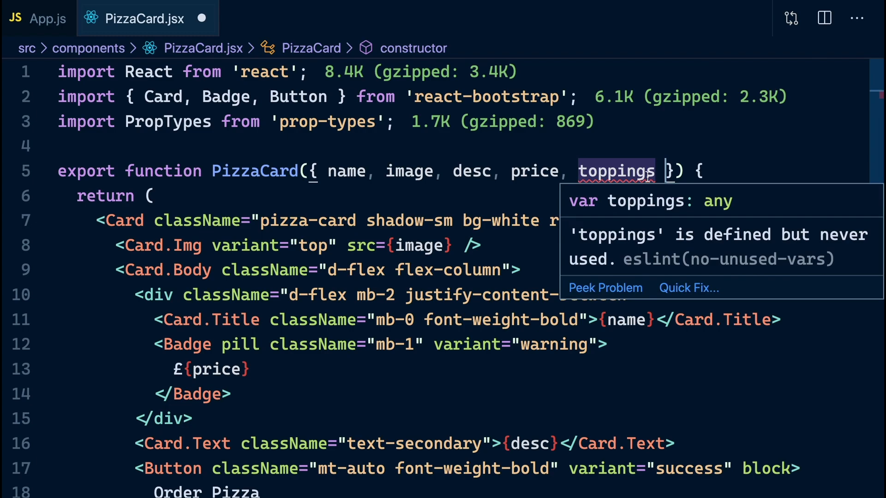
pyautogui.write('= []')
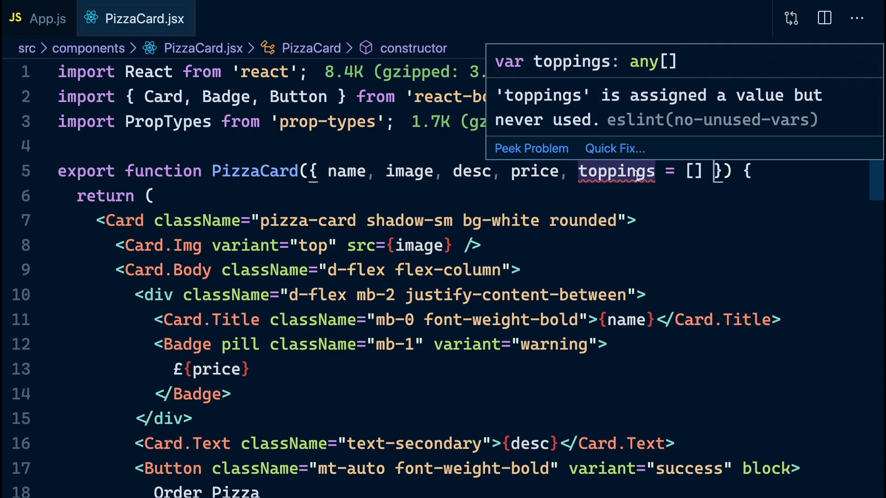
pyautogui.scroll(-3)
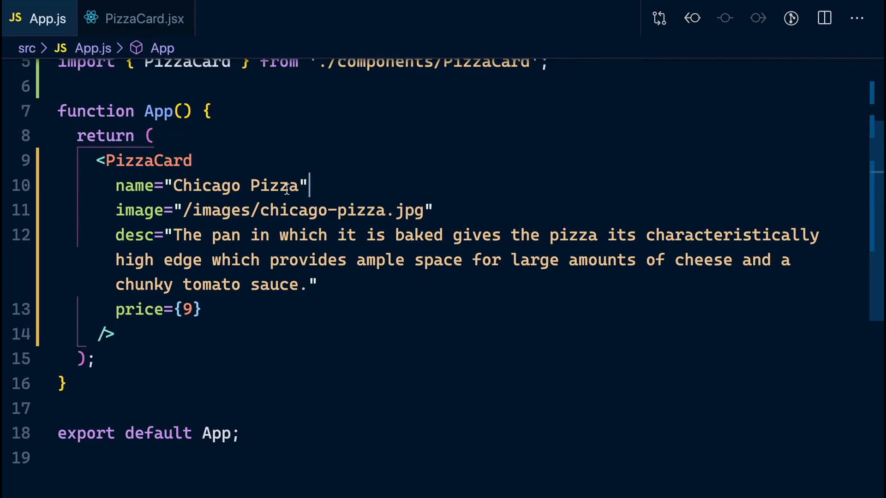
# Replace name="Chicago Pizza" with name={1} on the PizzaCard in App.js.
pyautogui.write('{"Chicago Pizza"}')
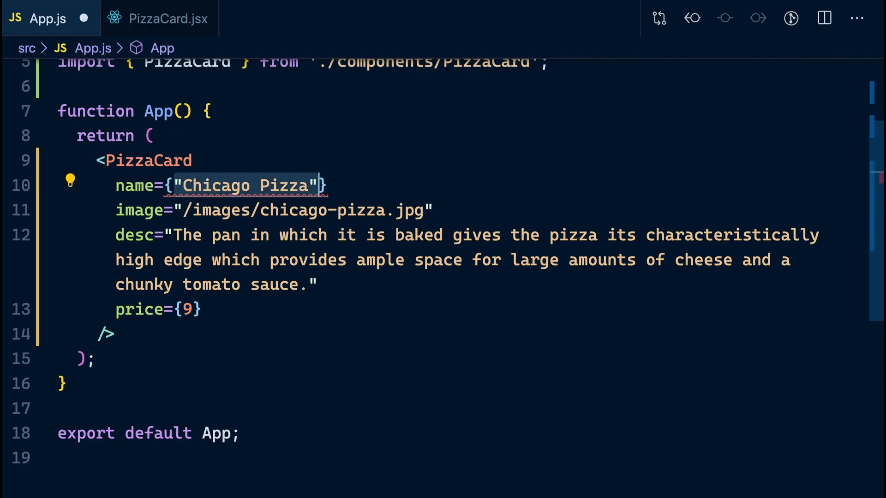
pyautogui.write('1')
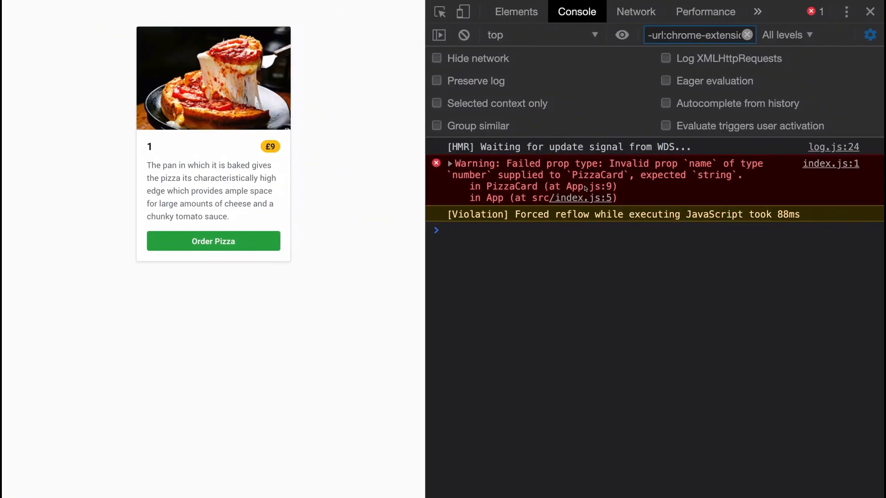
pyautogui.moveTo(700, 173)
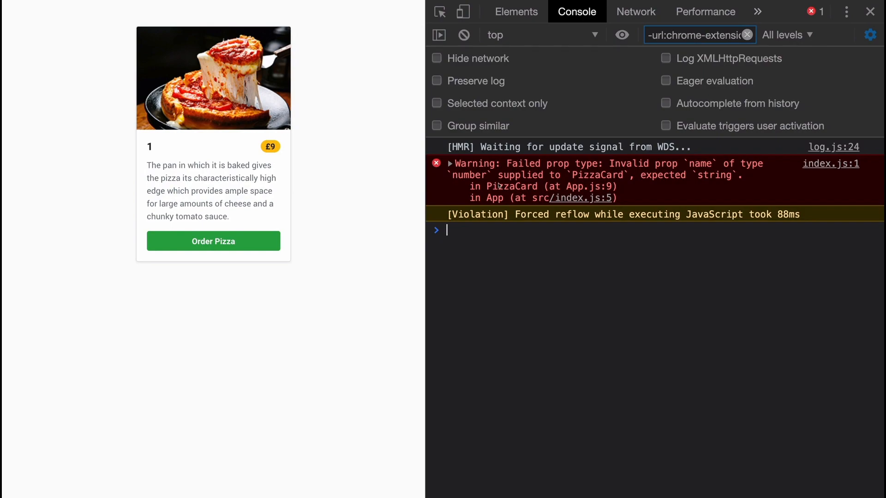
pyautogui.moveTo(594, 181)
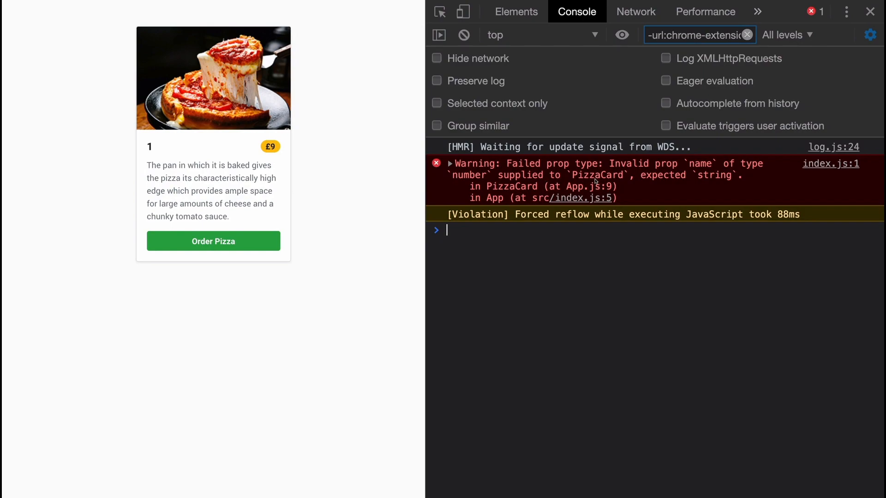
pyautogui.moveTo(535, 191)
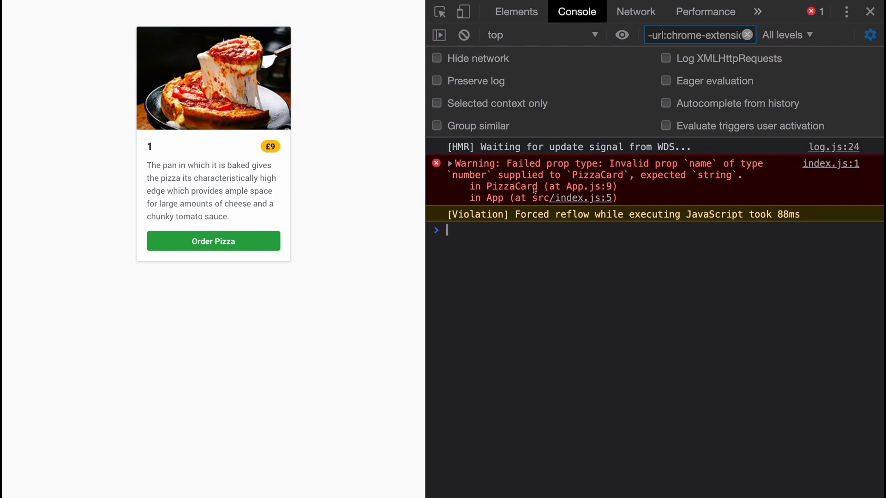
pyautogui.moveTo(613, 304)
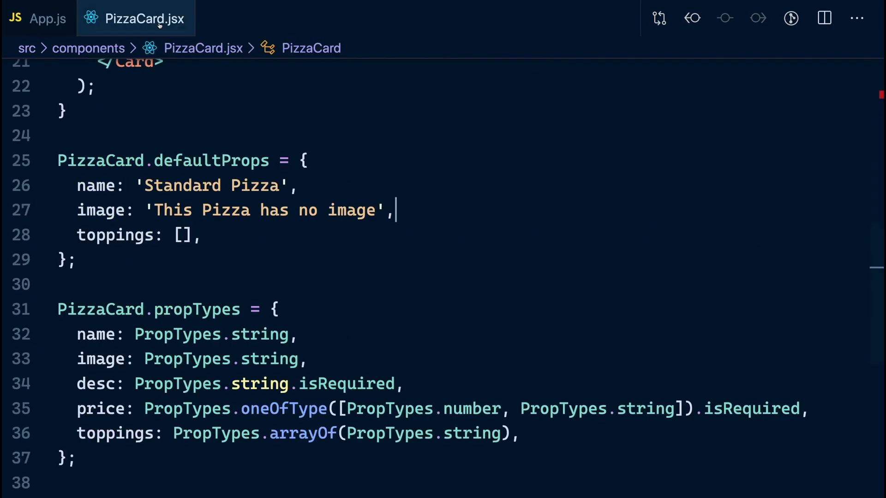
# Select the price prop's validator and highlight the word oneOfType for review.
pyautogui.scroll(-3)
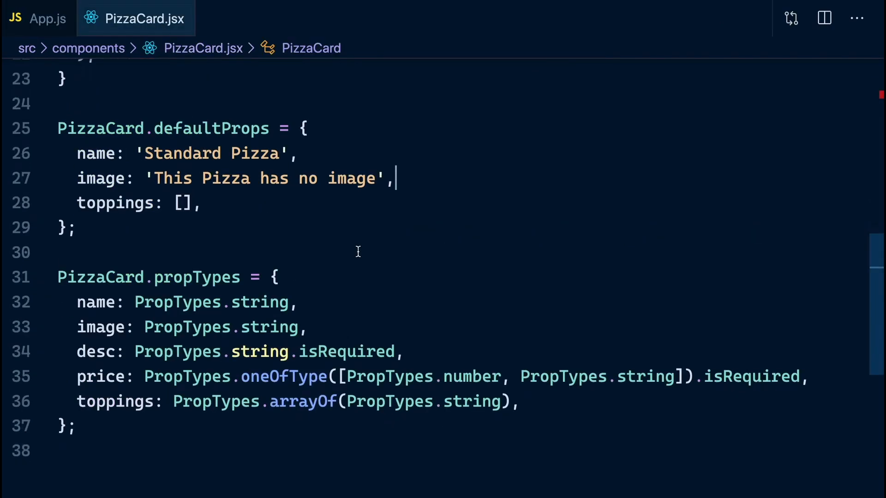
pyautogui.moveTo(270, 284)
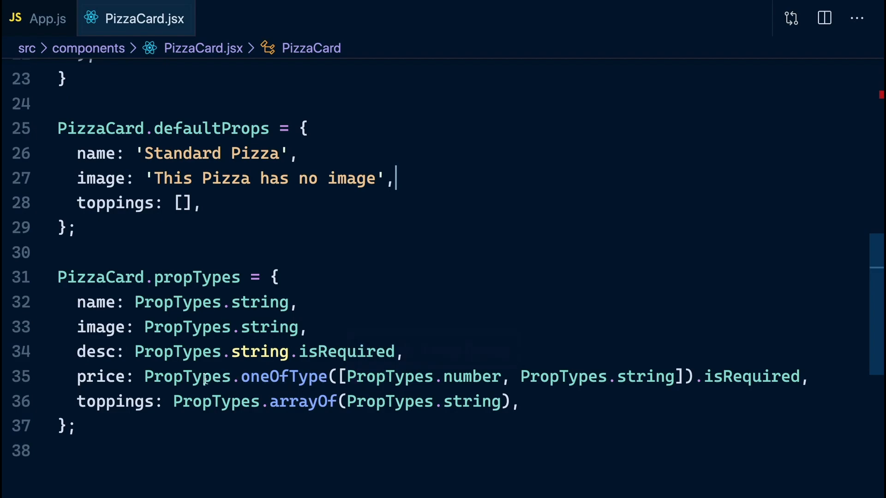
pyautogui.moveTo(144, 377); pyautogui.dragTo(795, 377)
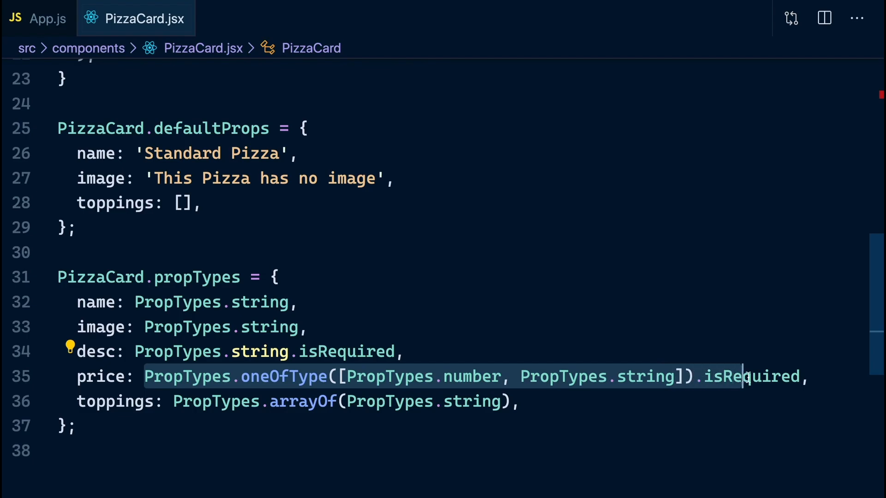
pyautogui.doubleClick(286, 376)
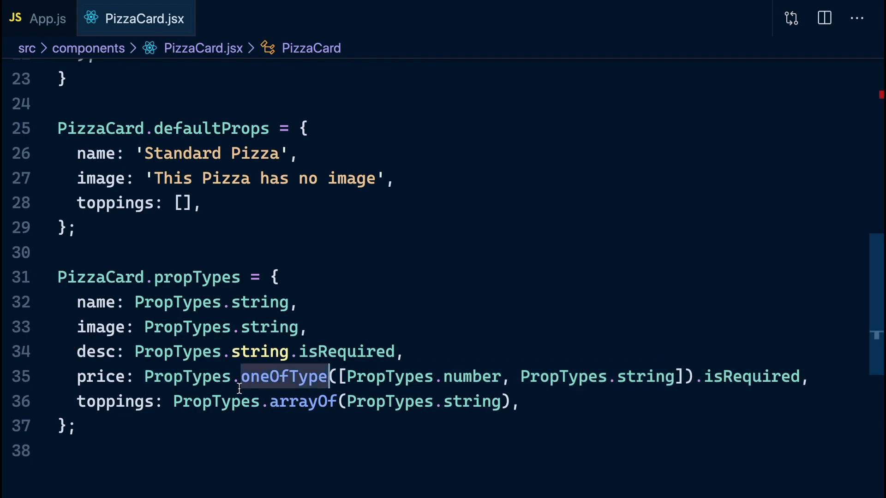